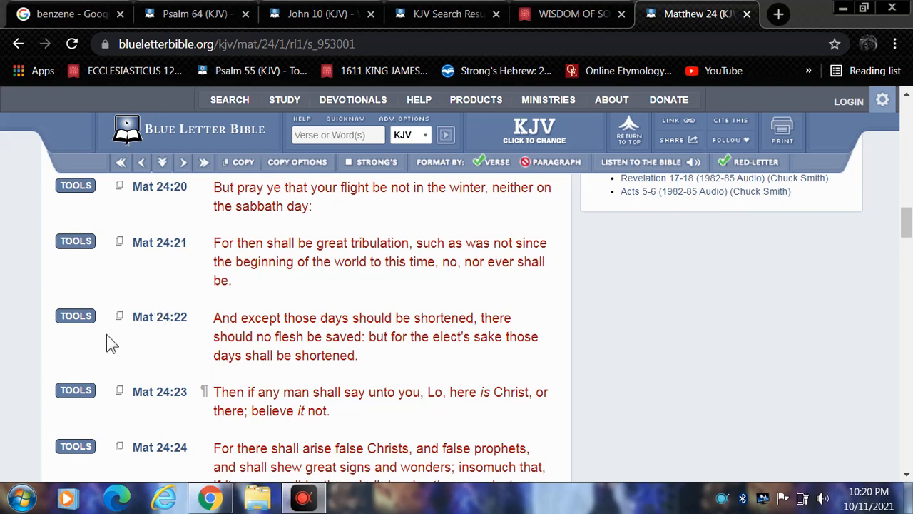
mouse_move(120, 315)
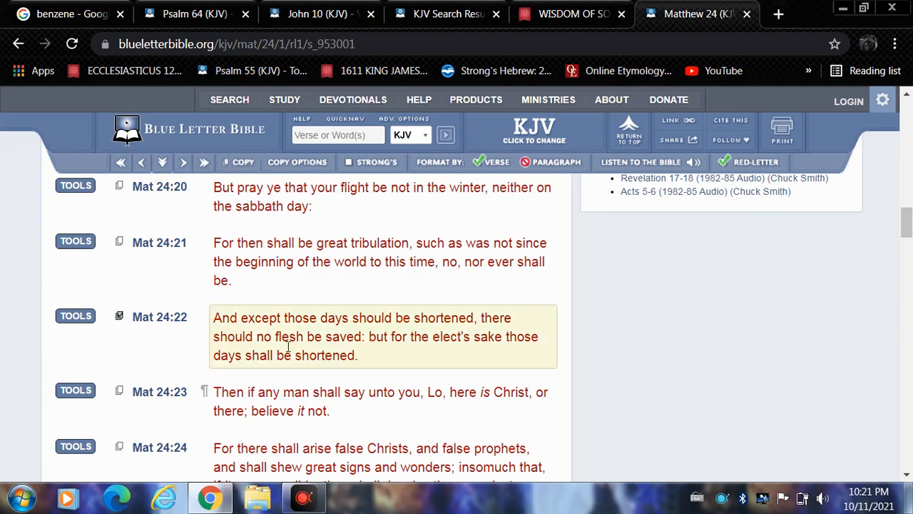
mouse_move(332, 364)
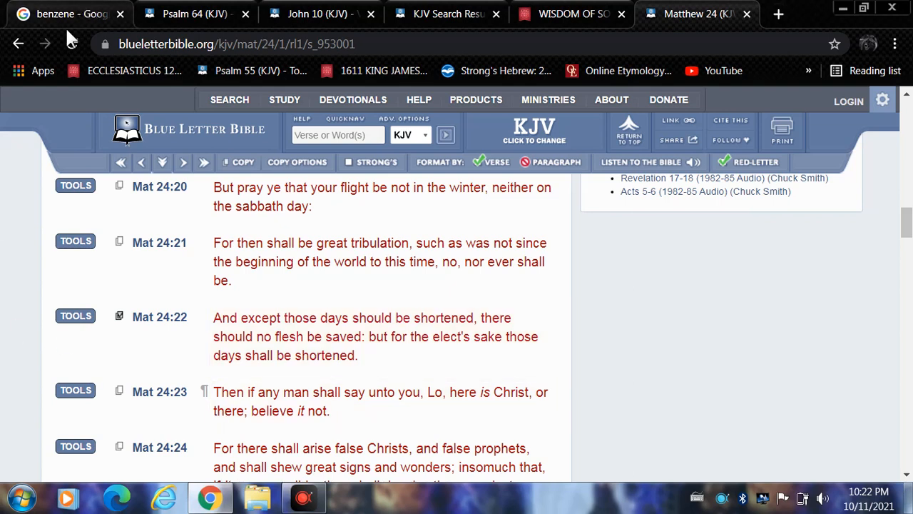
Step: Show the benzene news results at the FDA hand sanitizer warning story
left_click(72, 14)
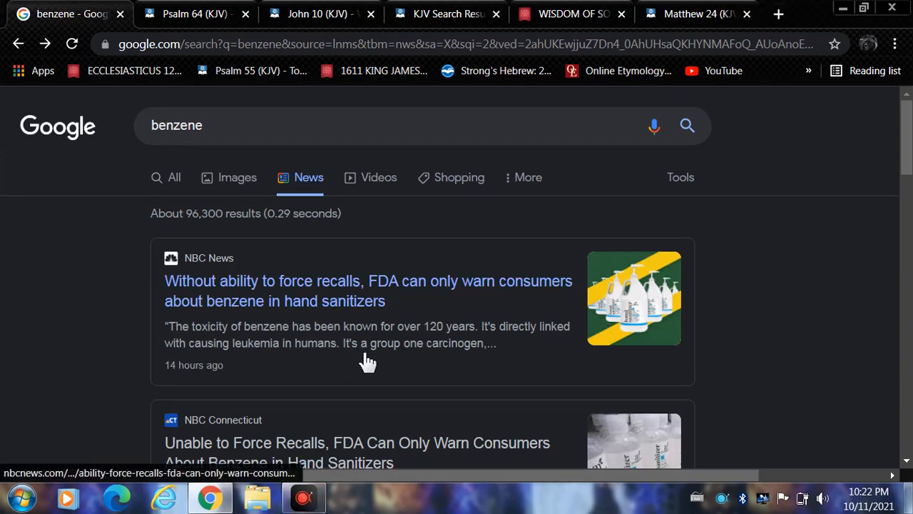
scroll("down", 3)
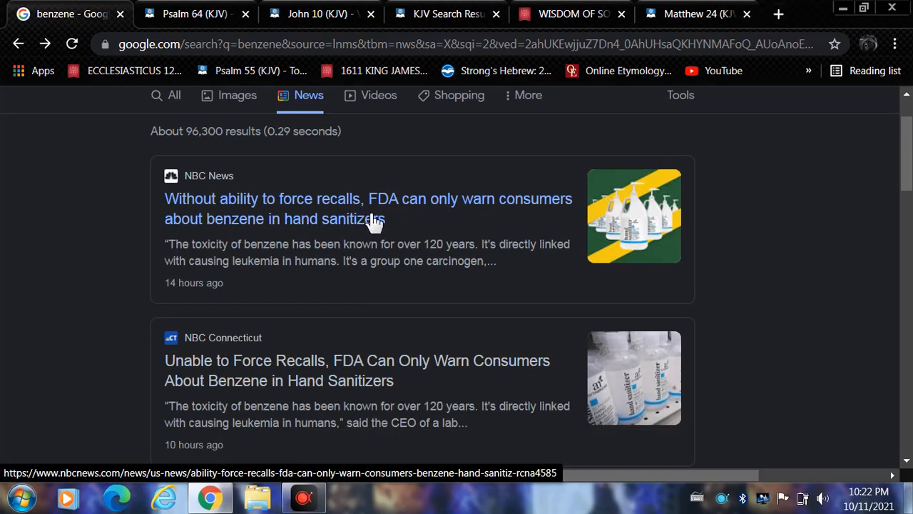
mouse_move(308, 246)
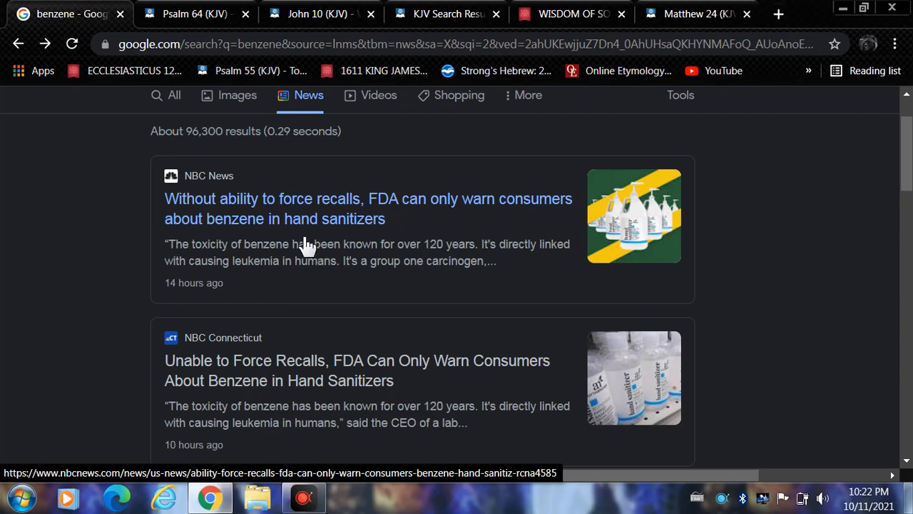
mouse_move(378, 251)
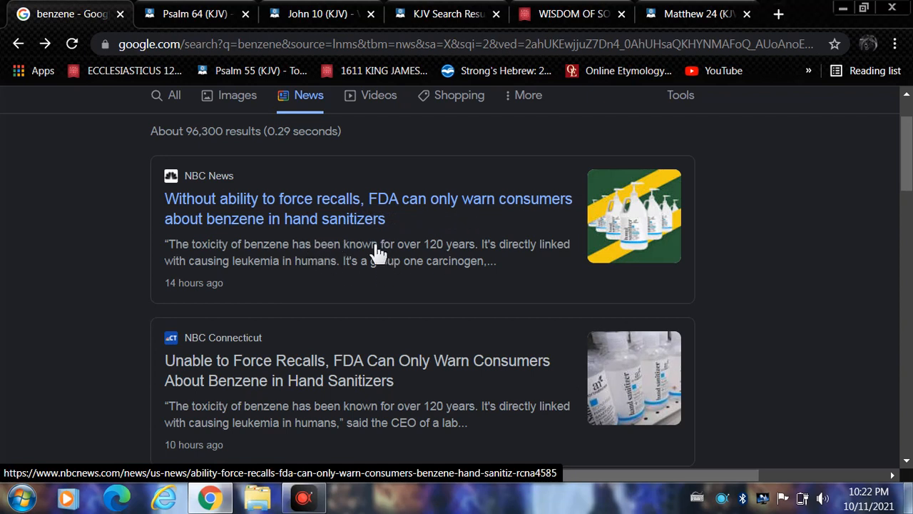
mouse_move(366, 274)
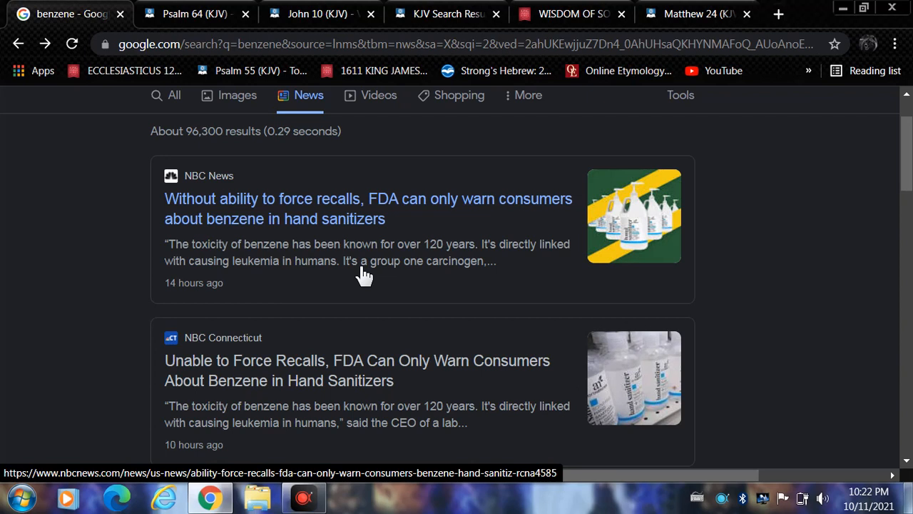
mouse_move(484, 272)
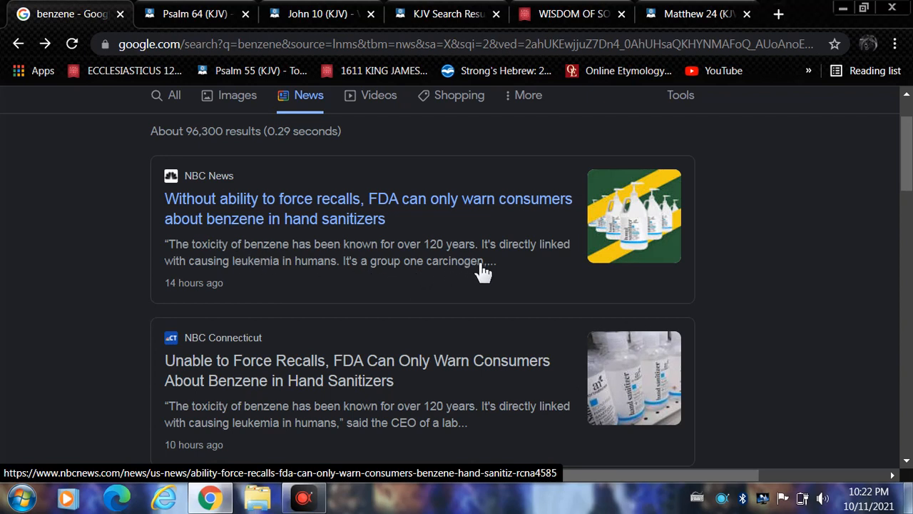
mouse_move(501, 288)
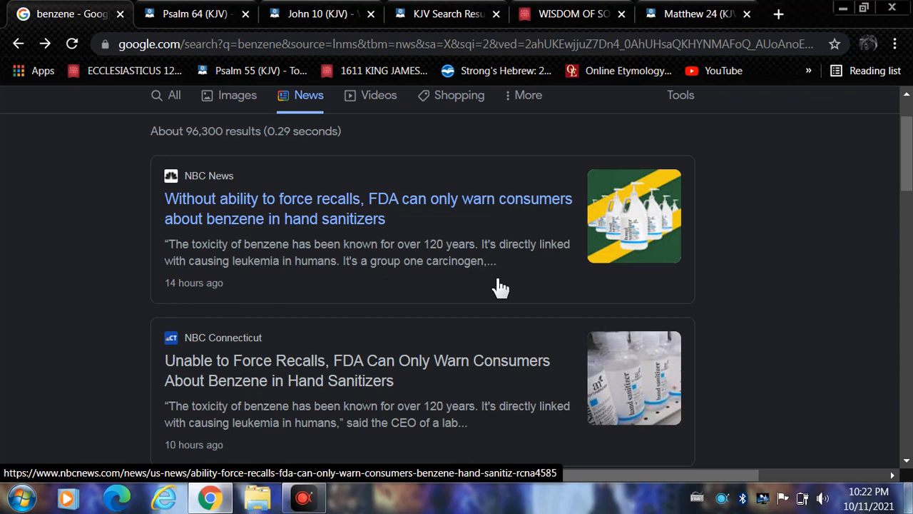
mouse_move(497, 292)
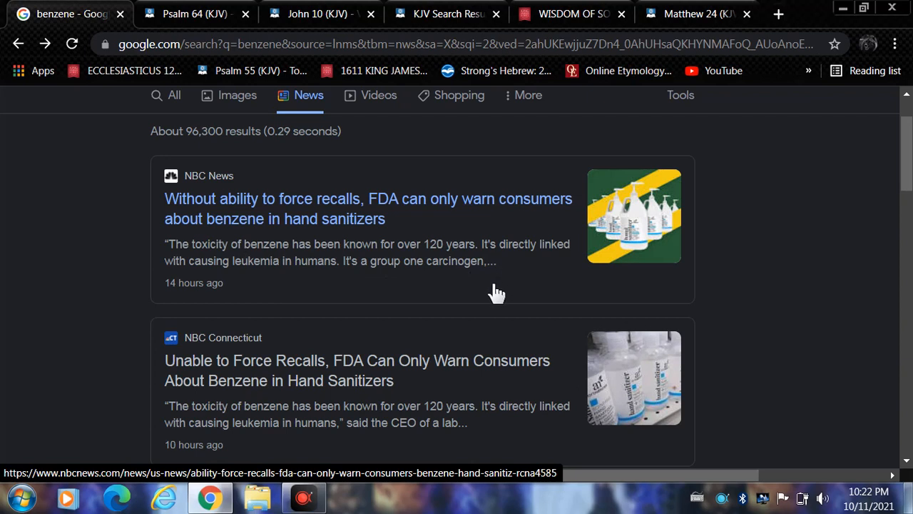
mouse_move(454, 300)
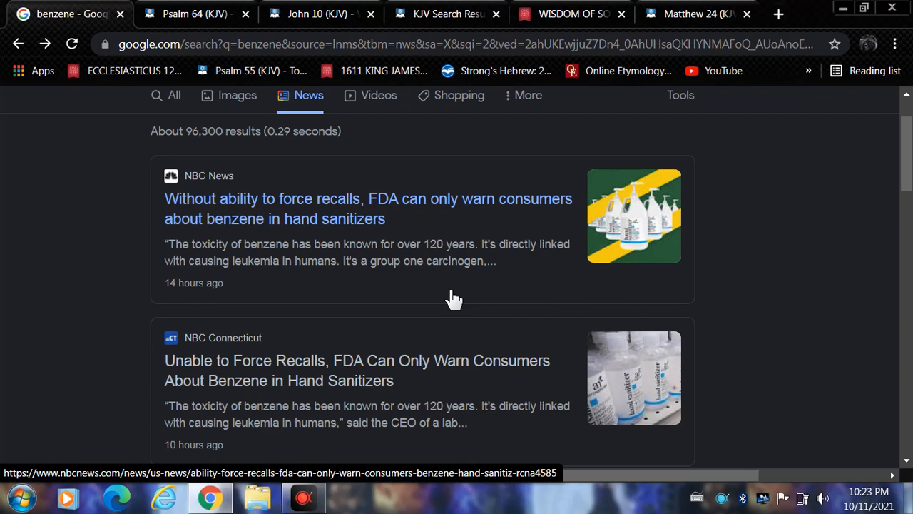
scroll("down", 3)
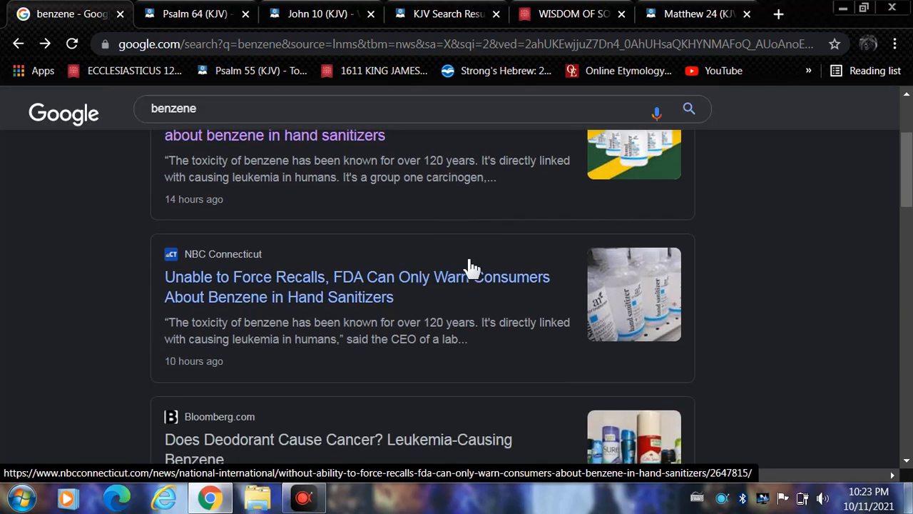
scroll("up", 3)
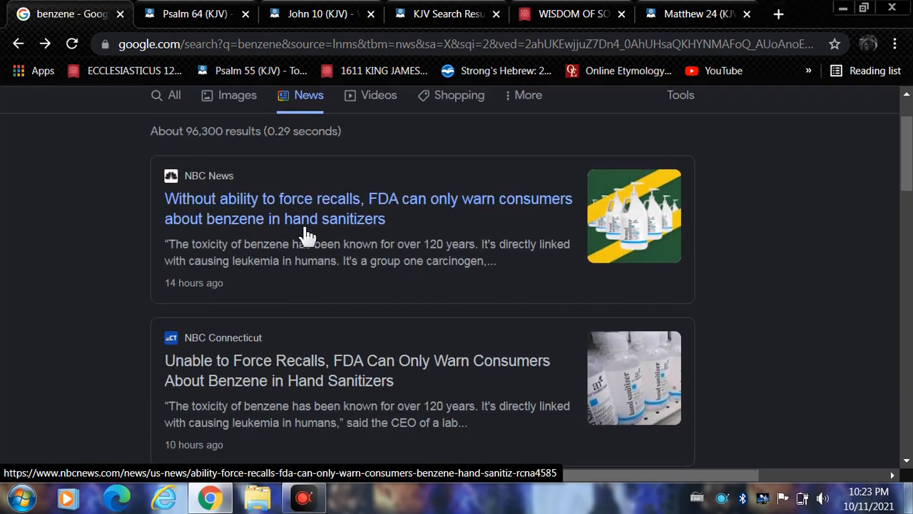
mouse_move(343, 221)
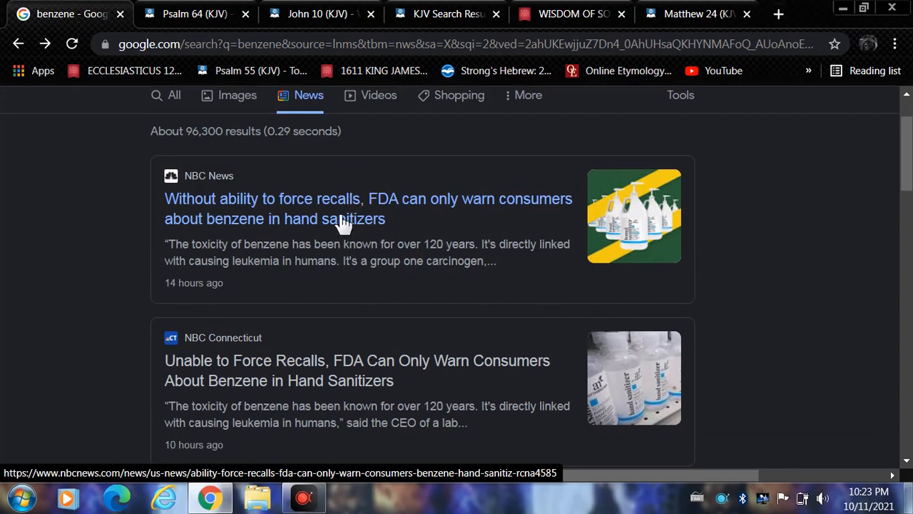
mouse_move(356, 248)
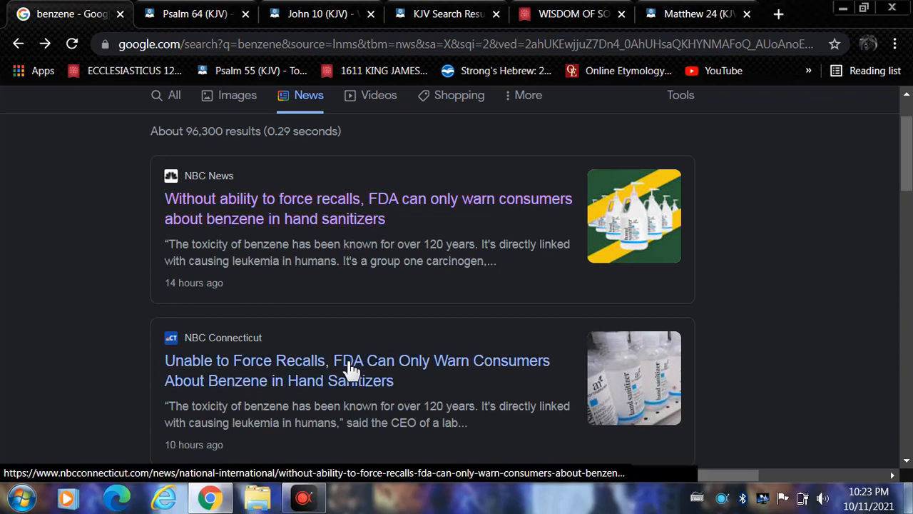
scroll("down", 3)
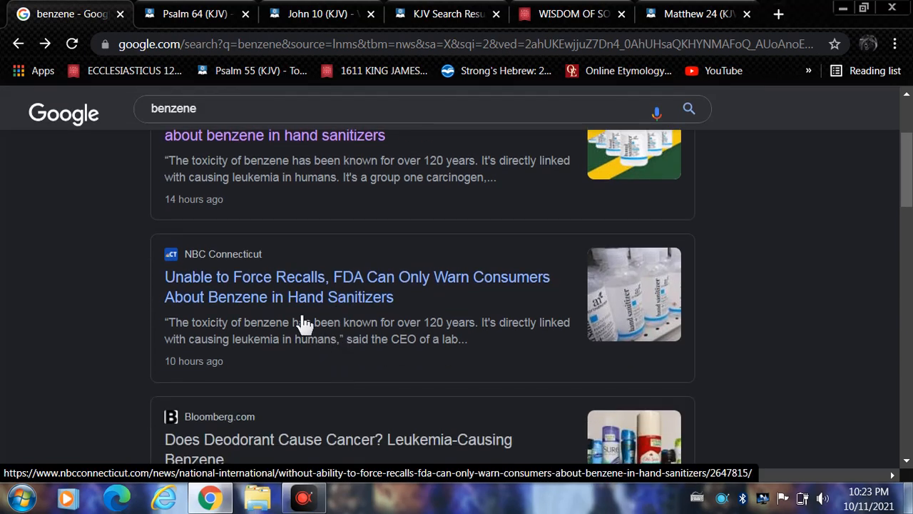
mouse_move(455, 301)
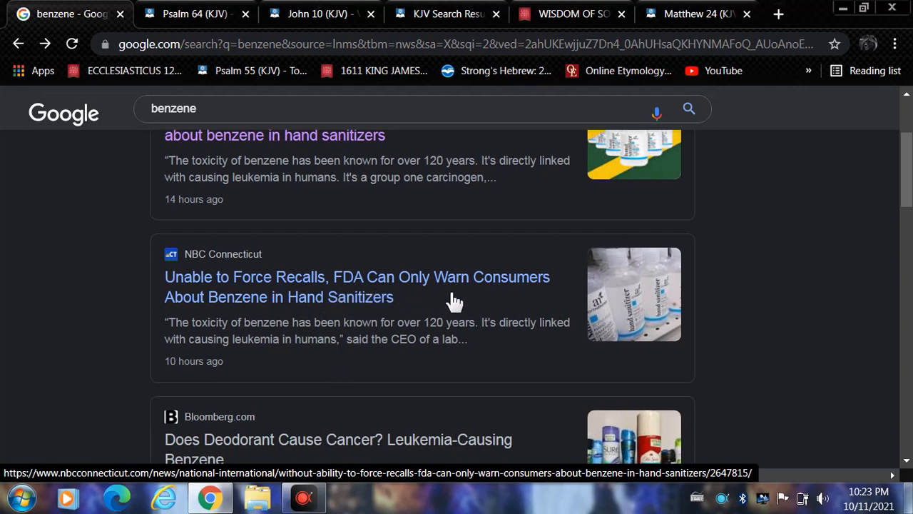
mouse_move(366, 317)
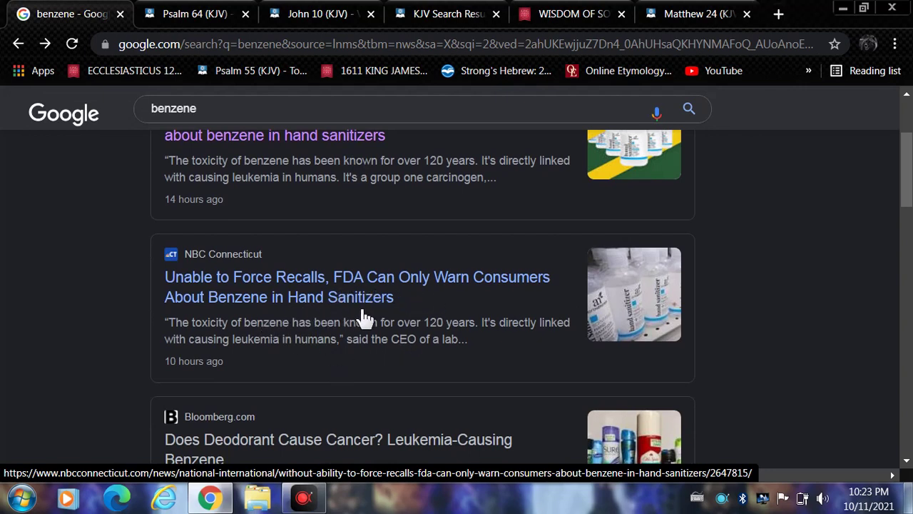
mouse_move(285, 349)
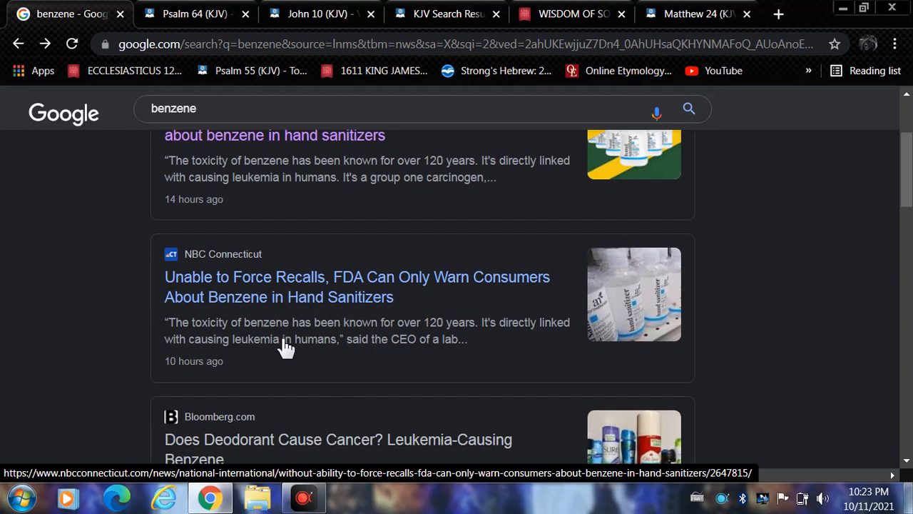
scroll("down", 3)
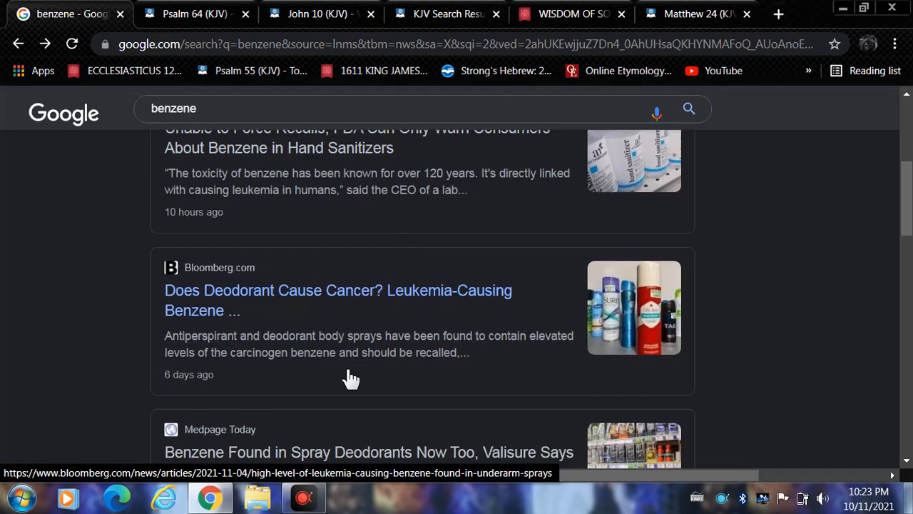
scroll("down", 3)
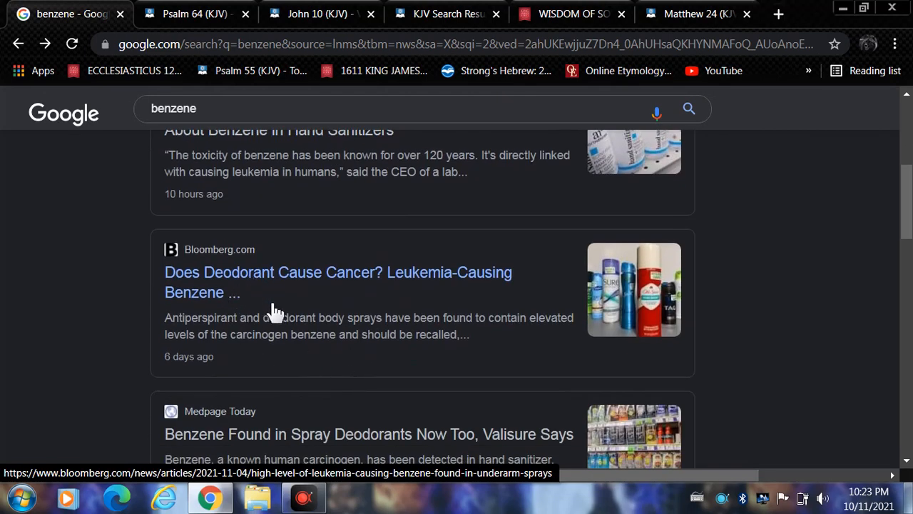
mouse_move(400, 297)
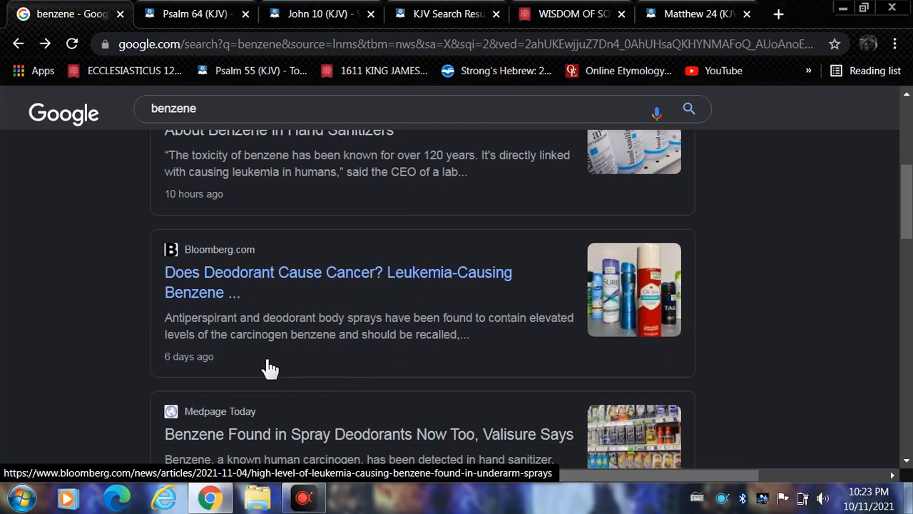
mouse_move(246, 340)
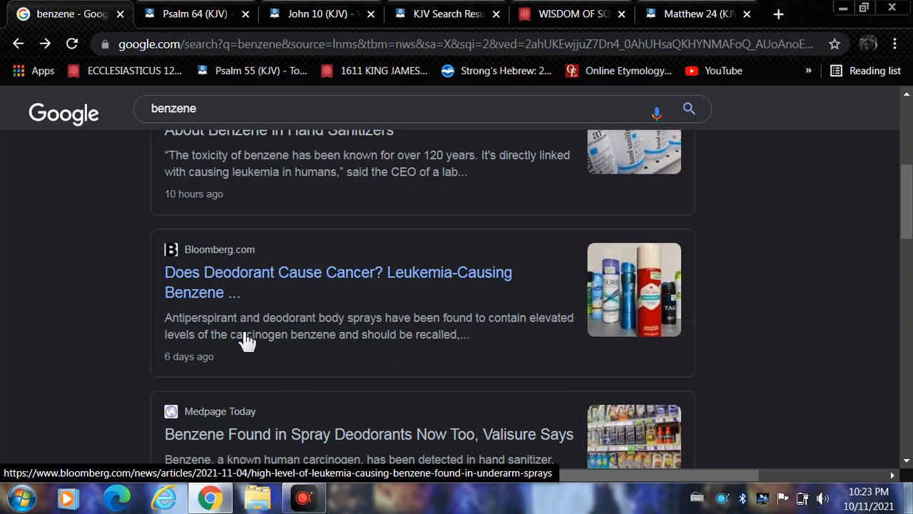
mouse_move(402, 334)
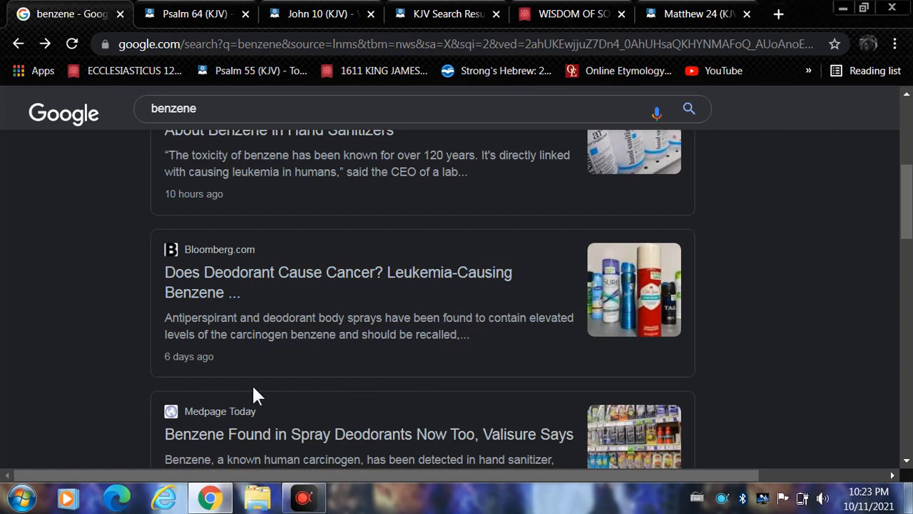
mouse_move(318, 362)
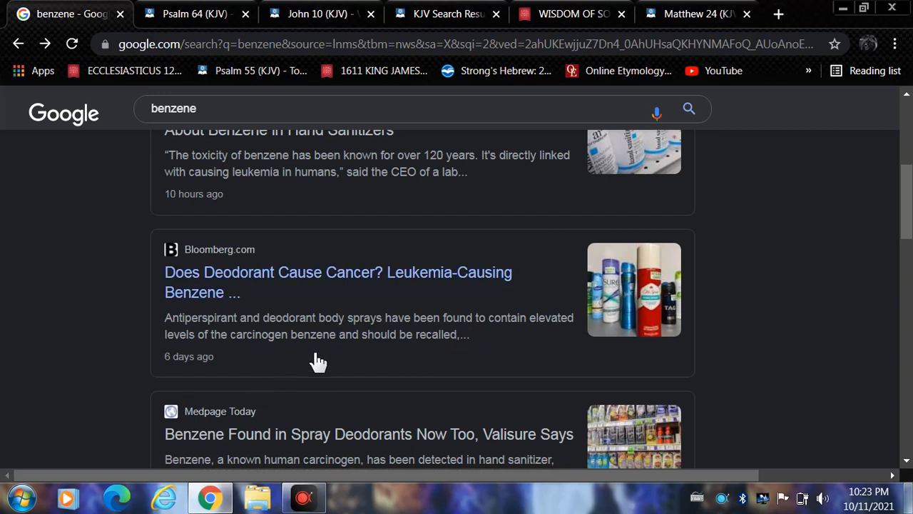
scroll("down", 3)
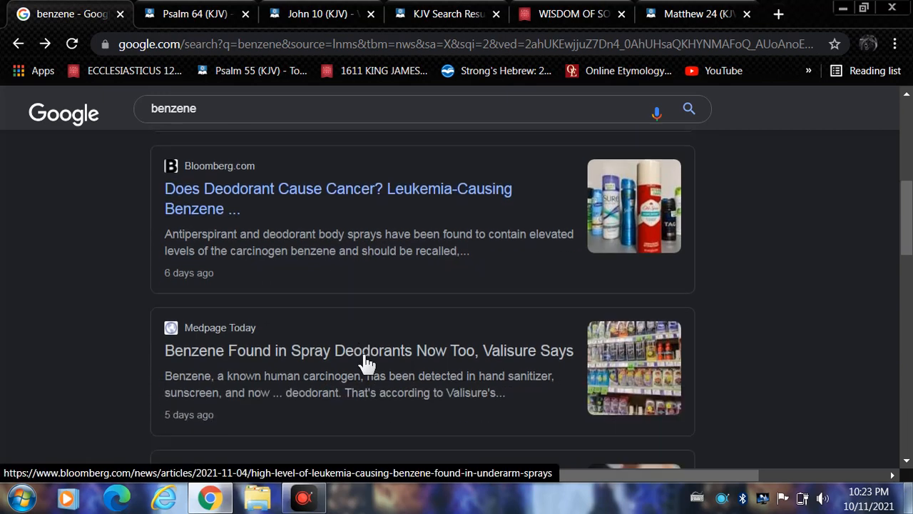
scroll("down", 3)
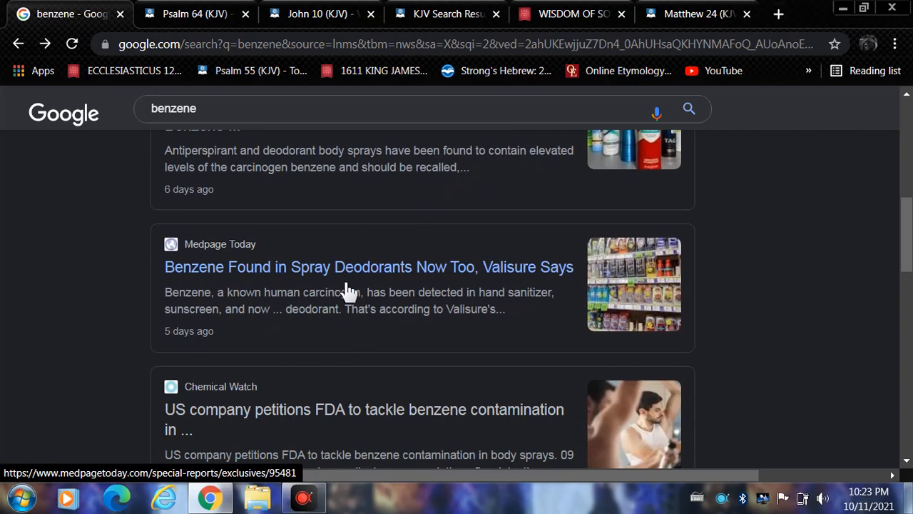
mouse_move(372, 373)
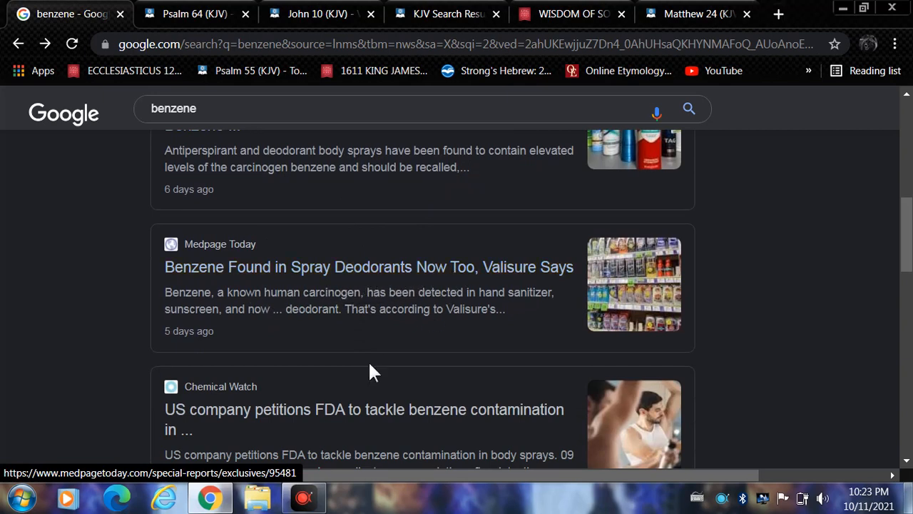
scroll("down", 3)
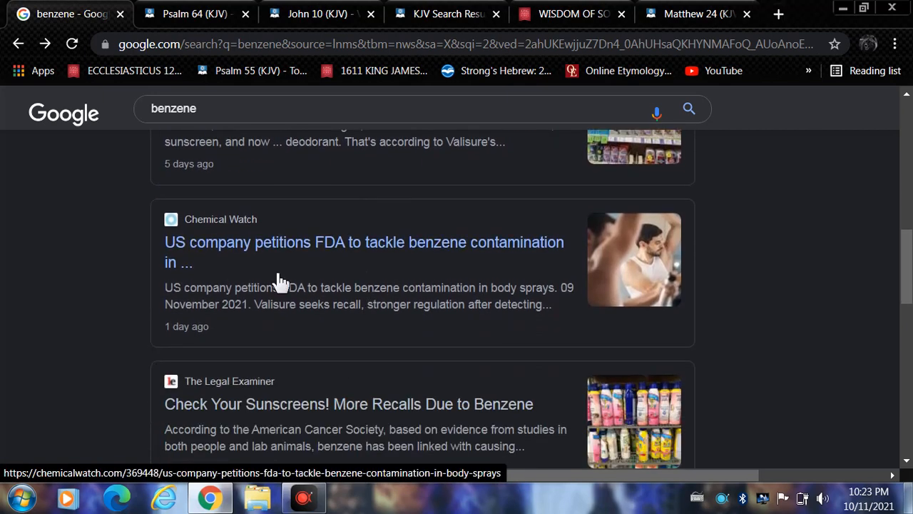
mouse_move(339, 267)
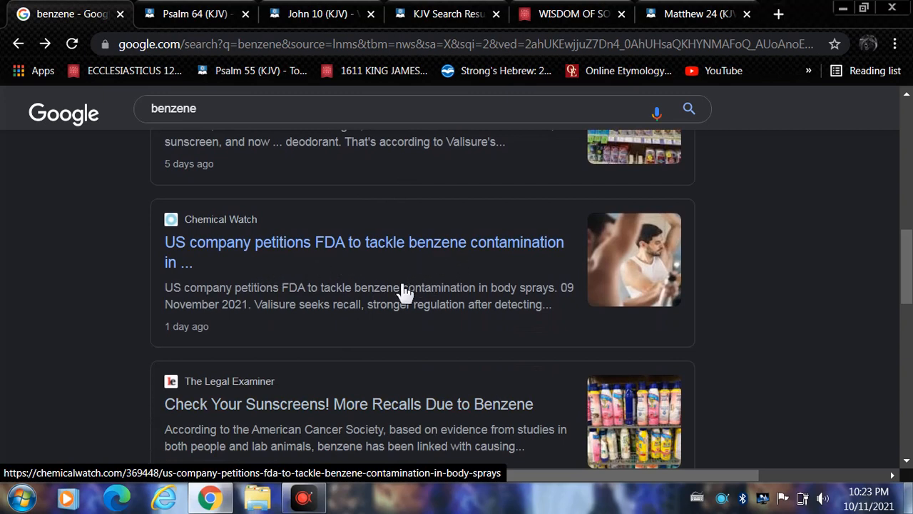
scroll("down", 3)
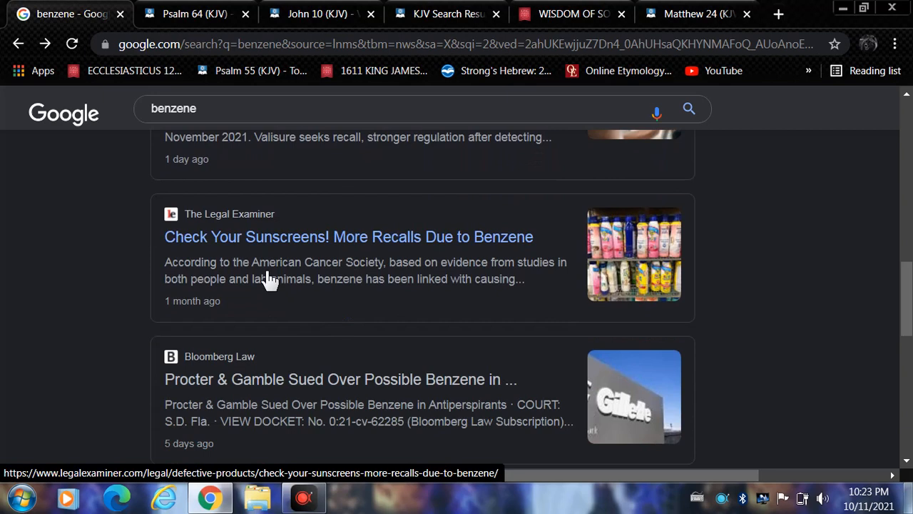
mouse_move(441, 254)
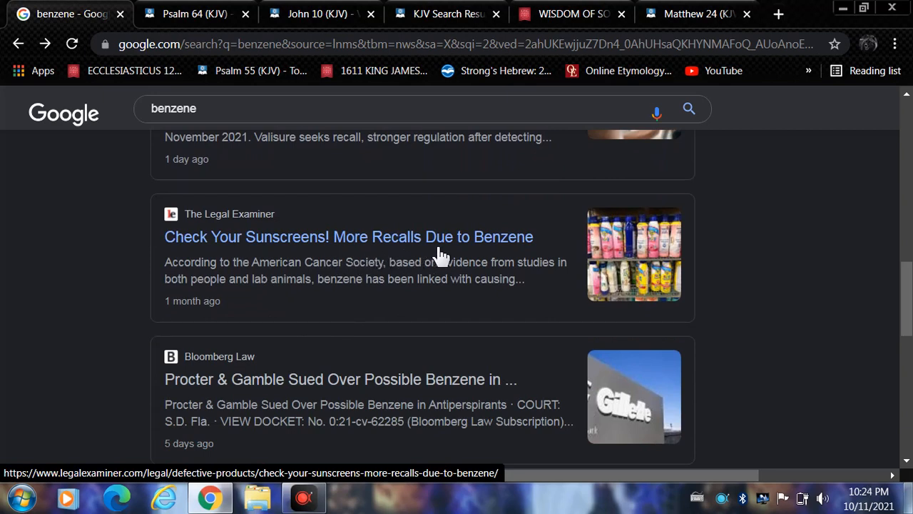
scroll("down", 3)
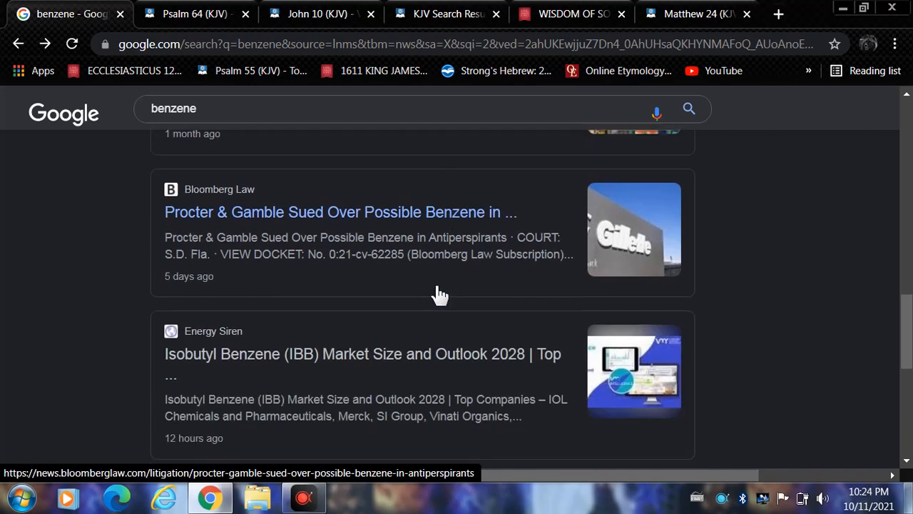
scroll("up", 3)
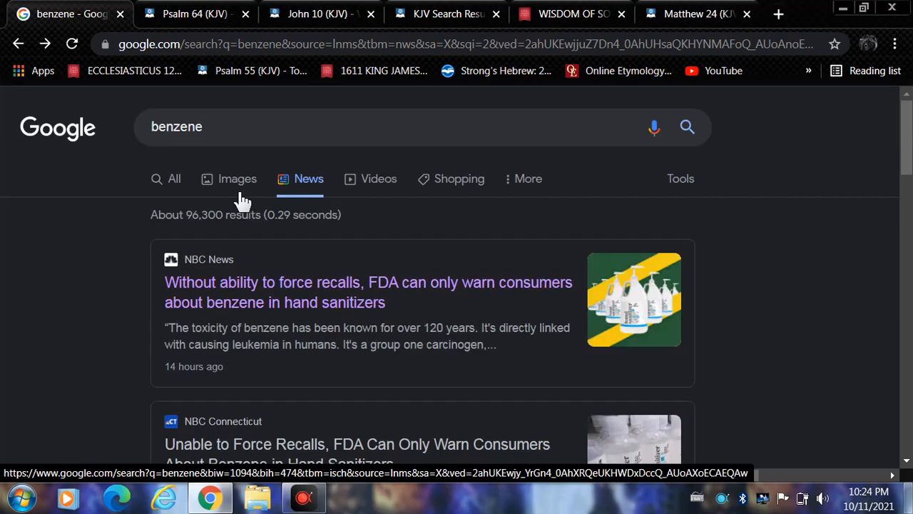
Step: Bring the Psalm 64 KJV chapter back up with verse 5 visible
left_click(193, 14)
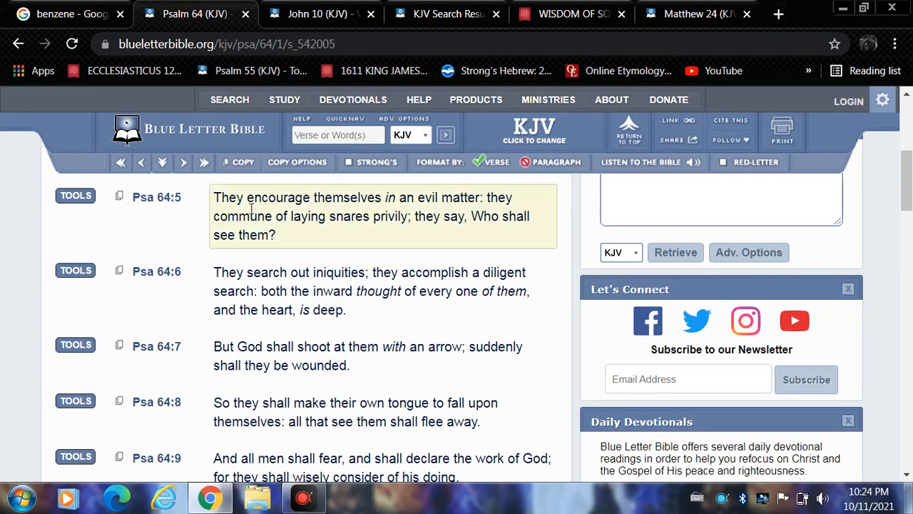
mouse_move(207, 217)
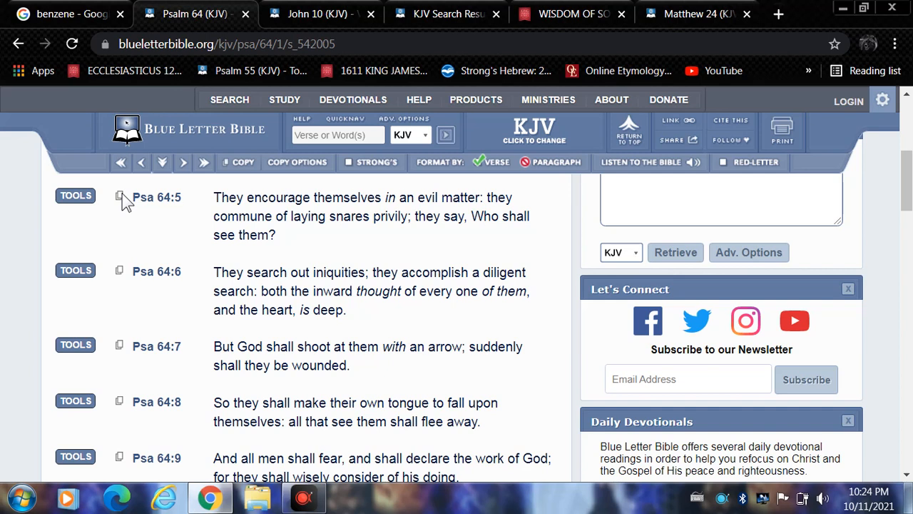
mouse_move(78, 214)
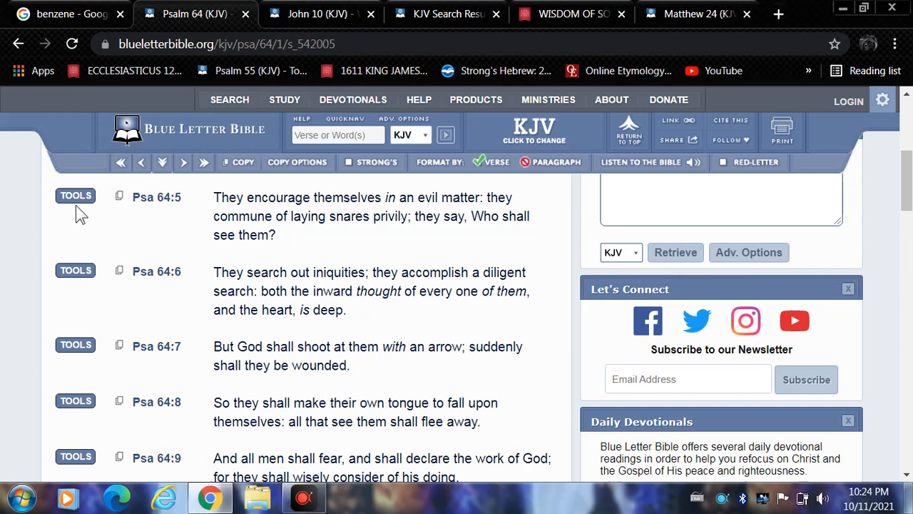
Step: Show the Hebrew interlinear for Psalm 64:5 and select the H1697 'matter' entry
left_click(74, 194)
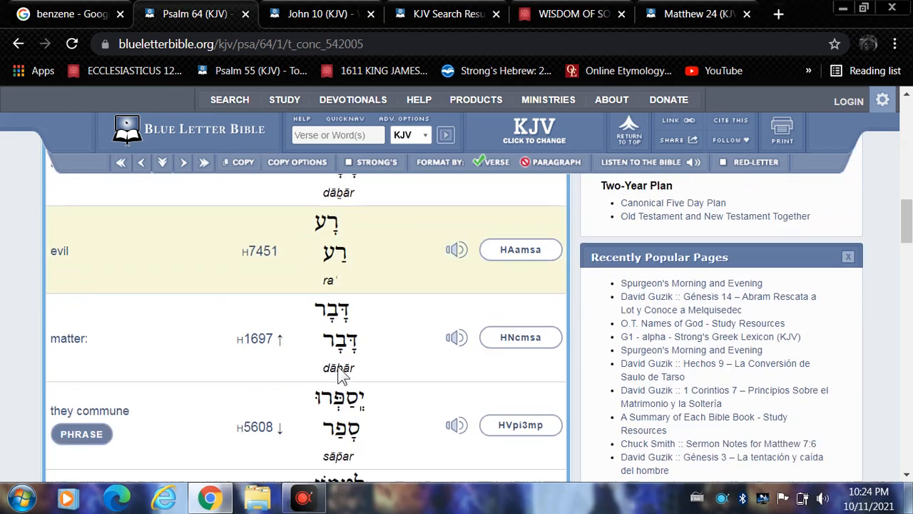
scroll("down", 3)
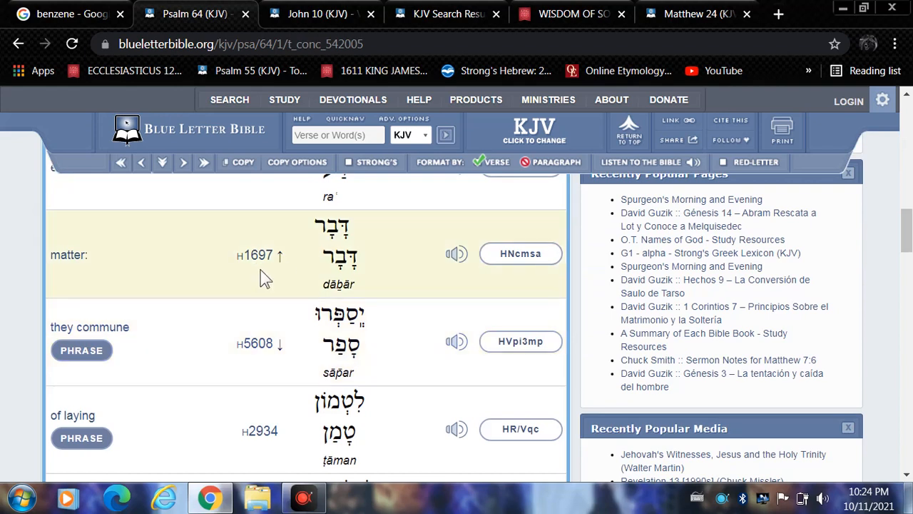
left_click(255, 254)
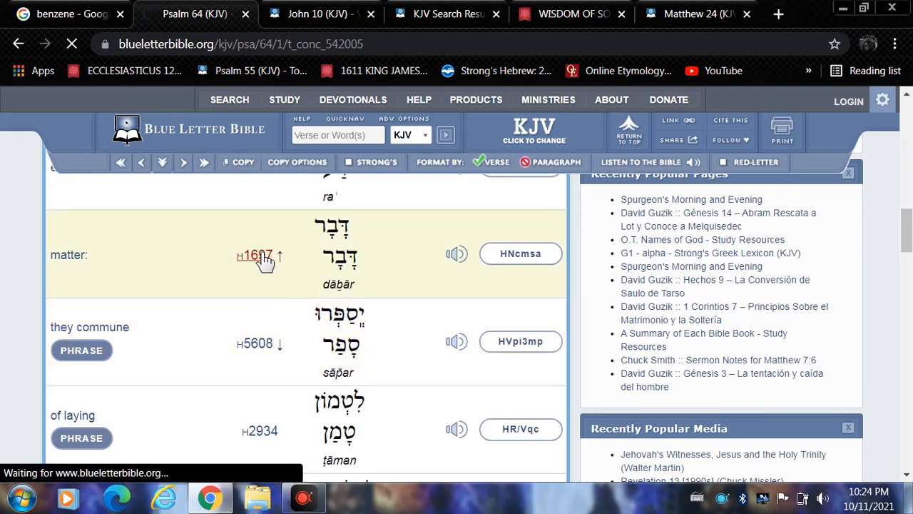
Step: Hear dābār (H1697) pronounced and read its usage outline and Strong's definitions
left_click(254, 254)
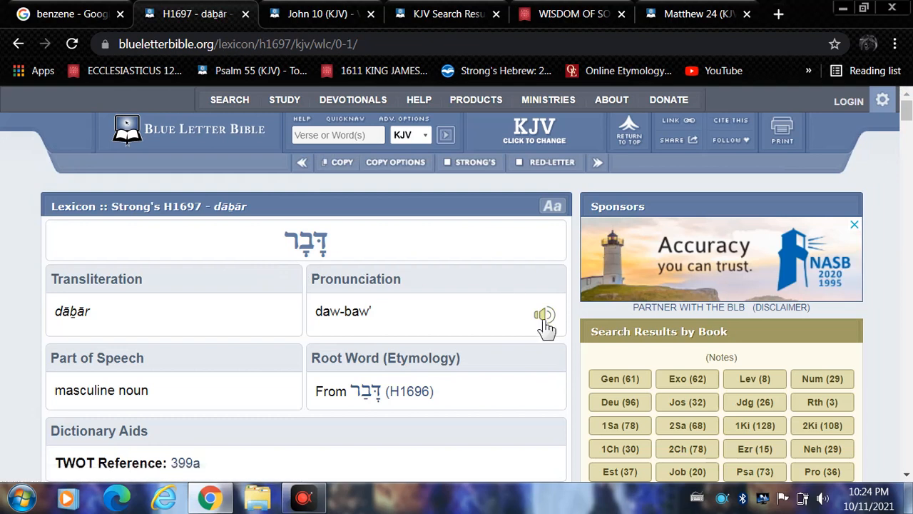
left_click(541, 312)
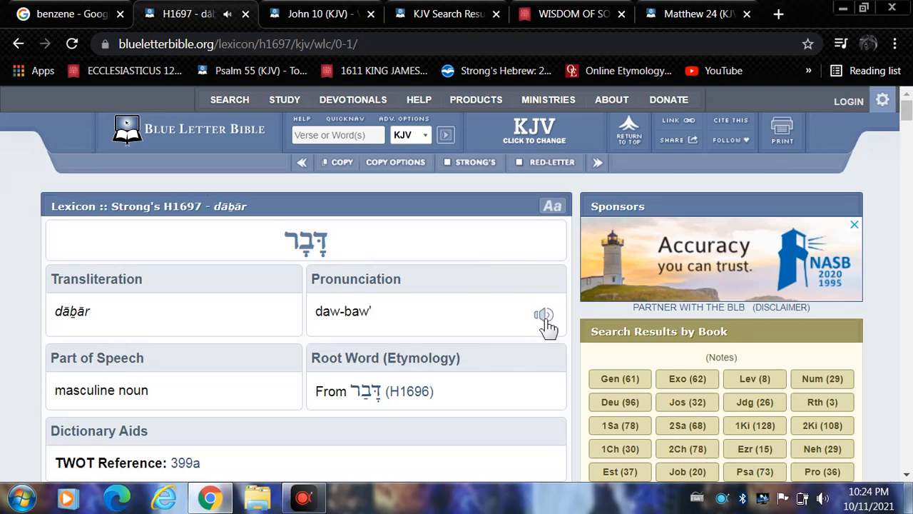
scroll("down", 3)
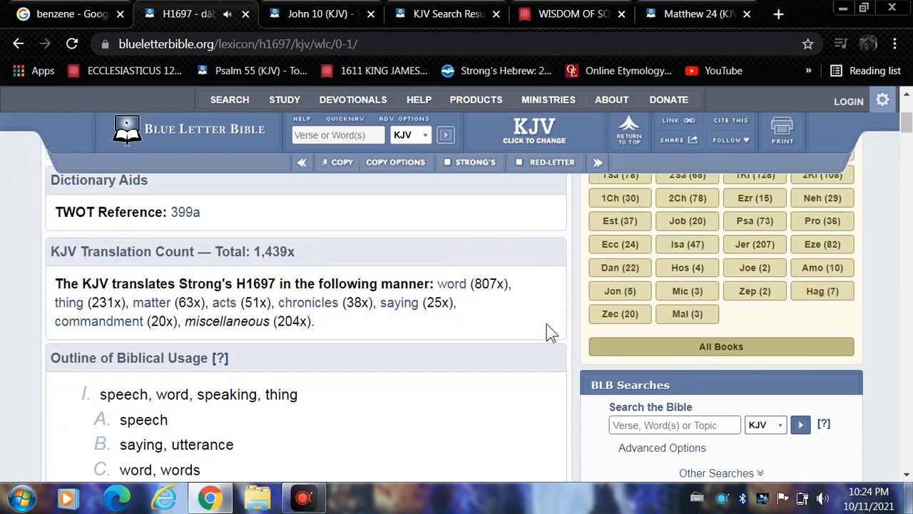
scroll("down", 3)
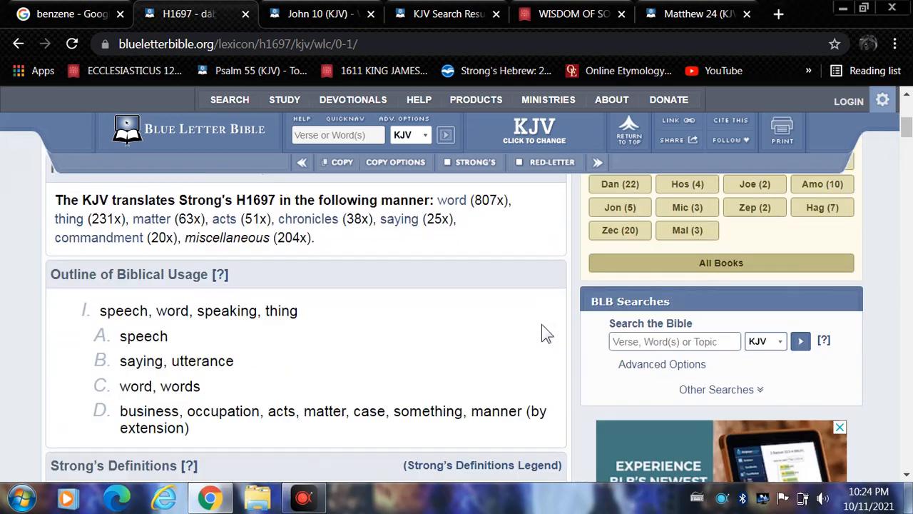
scroll("down", 3)
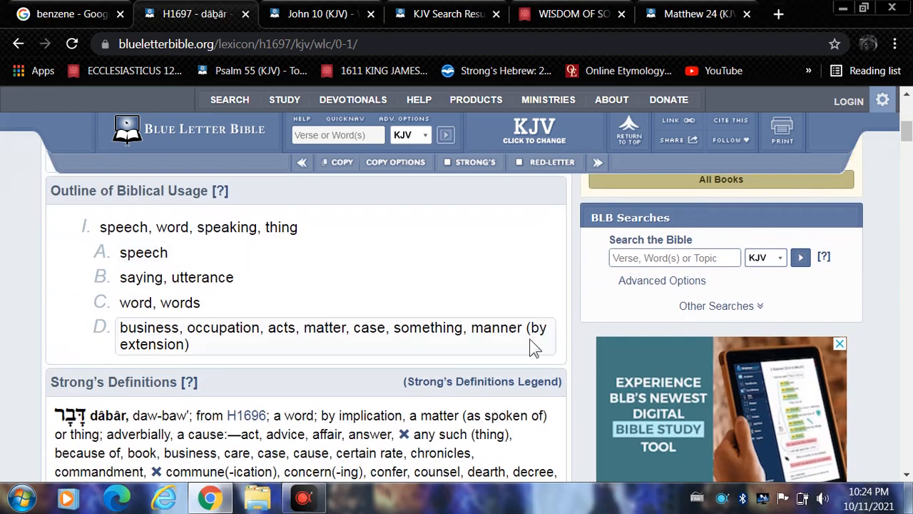
mouse_move(350, 371)
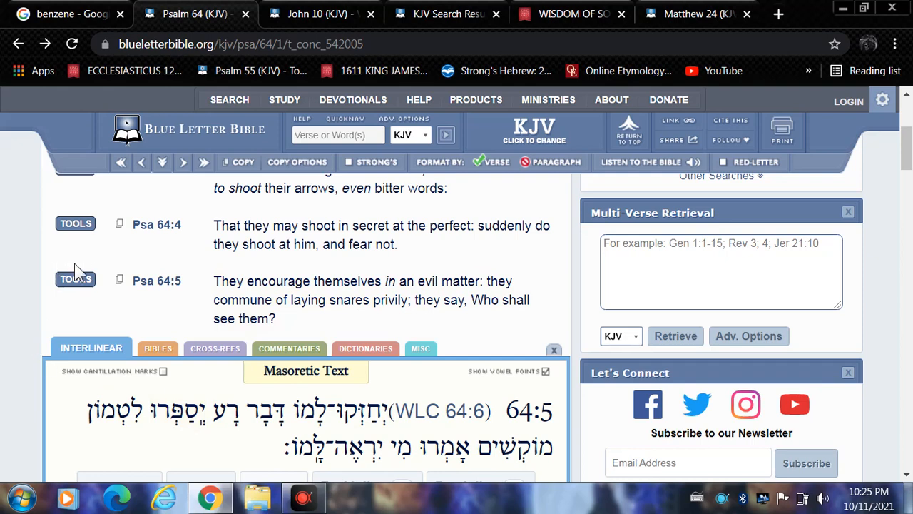
Step: Select the H5608 sāpar entry for 'they commune' in Psalm 64:5
scroll("down", 3)
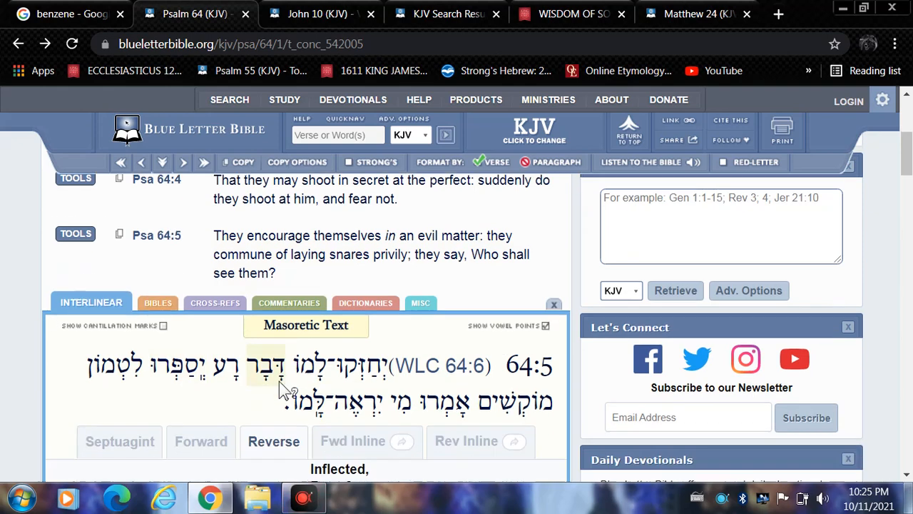
scroll("down", 3)
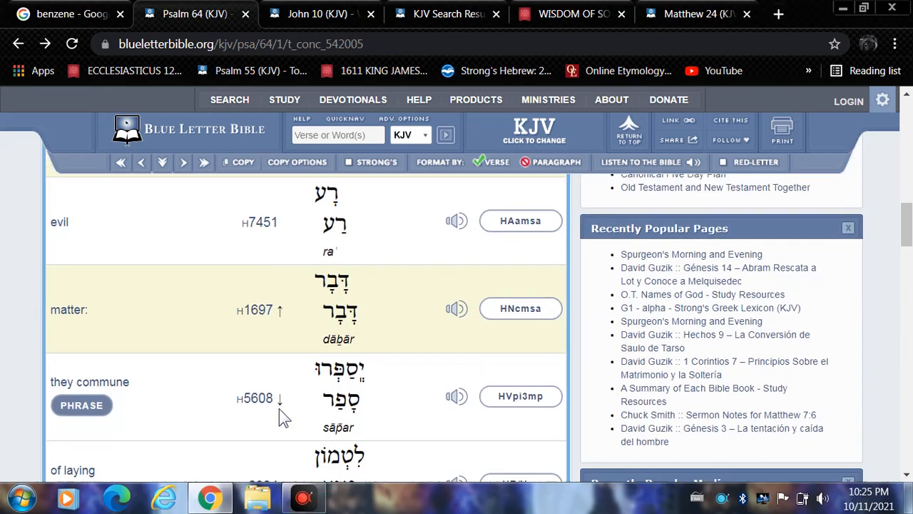
scroll("down", 3)
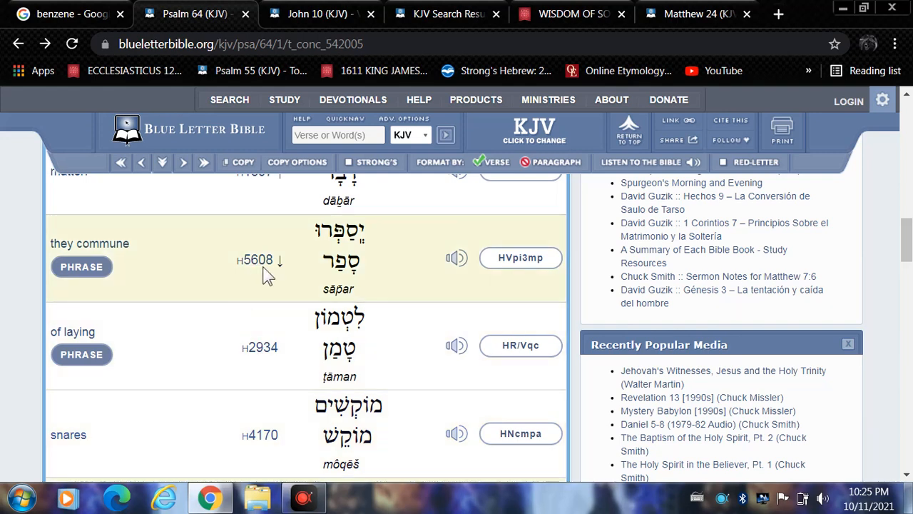
left_click(254, 260)
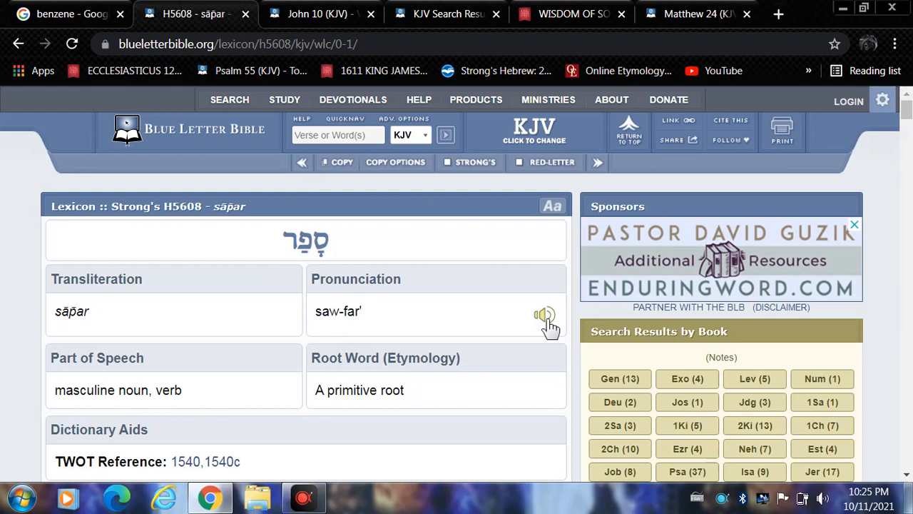
Step: Hear sāpar pronounced, read its usage outline, and return to Psalm 64
left_click(543, 314)
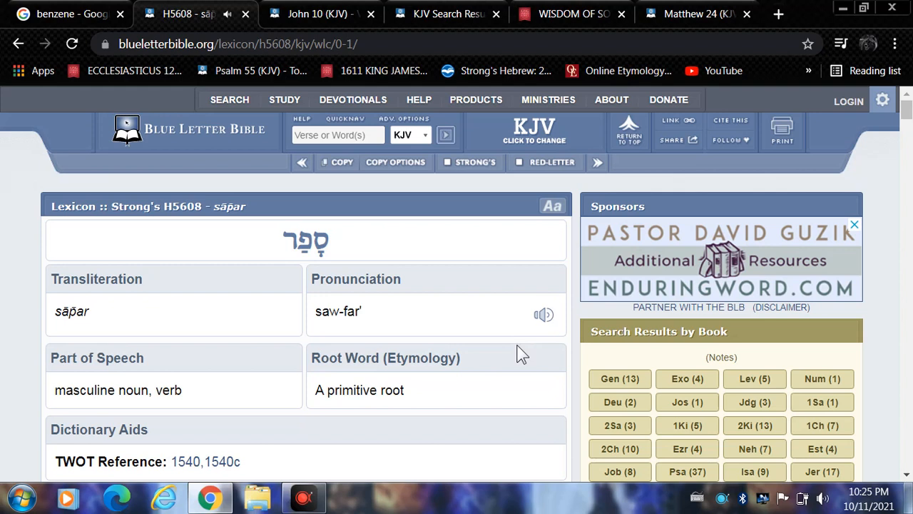
scroll("down", 3)
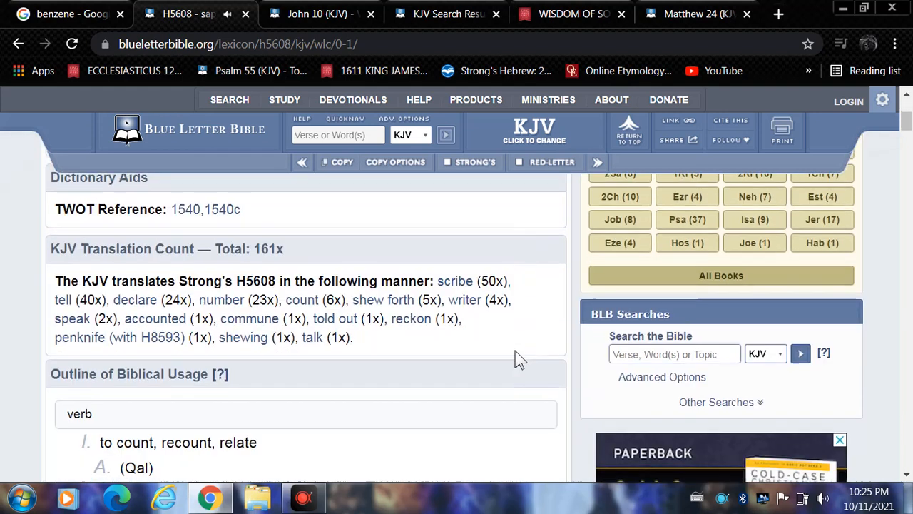
scroll("down", 3)
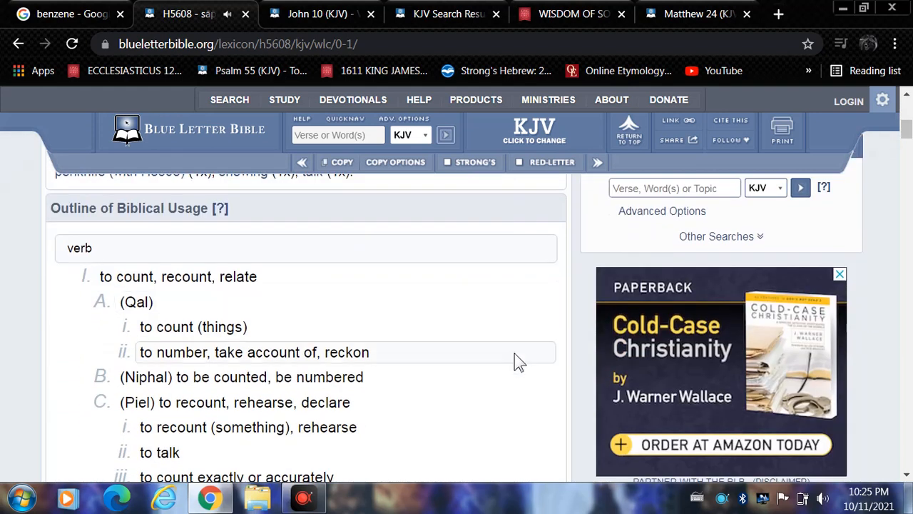
scroll("down", 3)
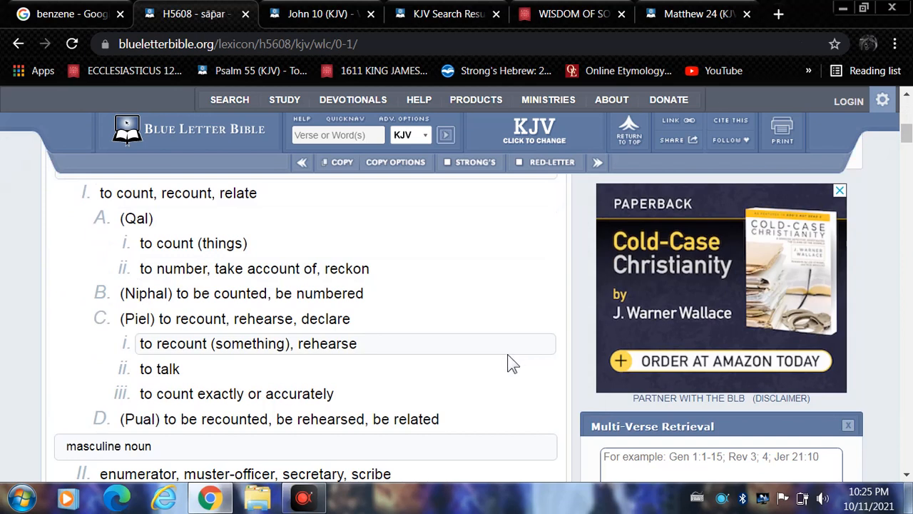
mouse_move(299, 390)
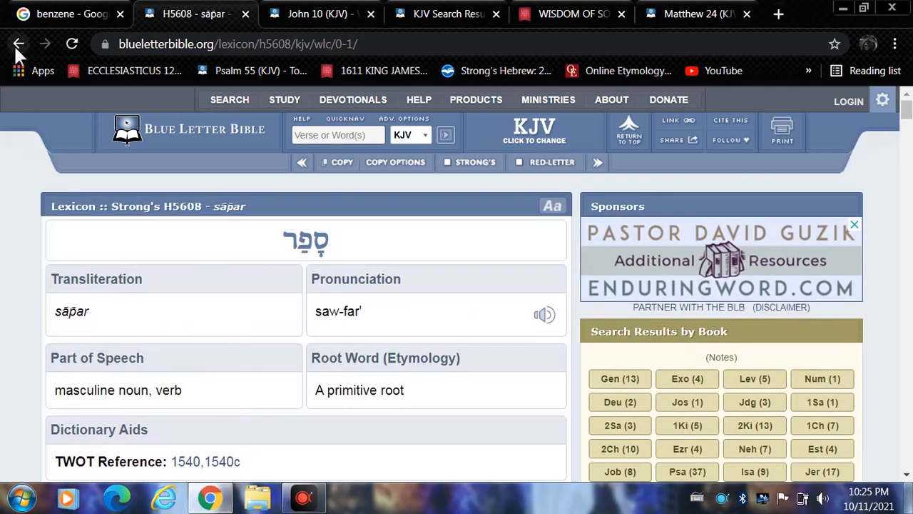
left_click(21, 40)
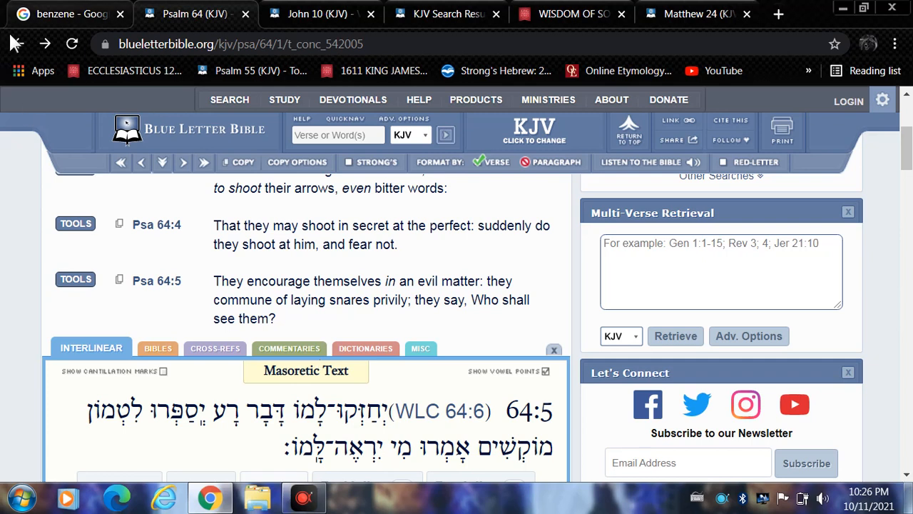
left_click(21, 44)
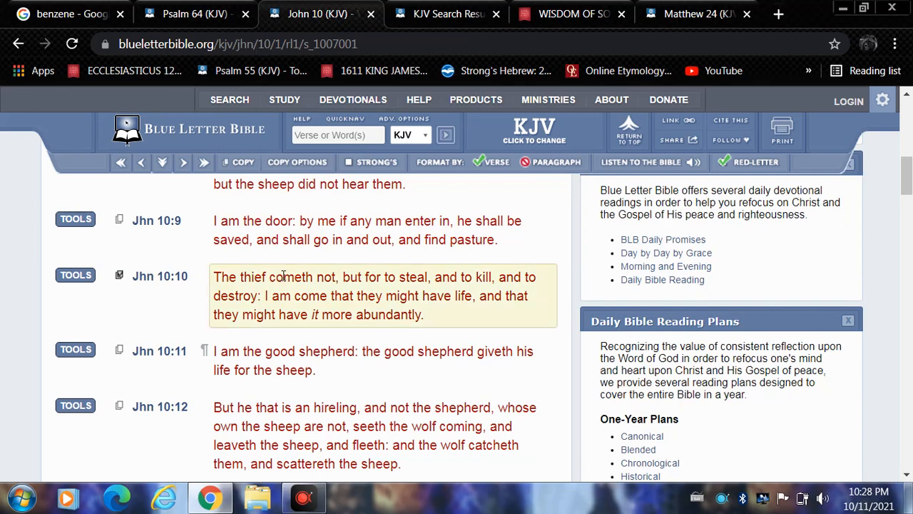
mouse_move(354, 276)
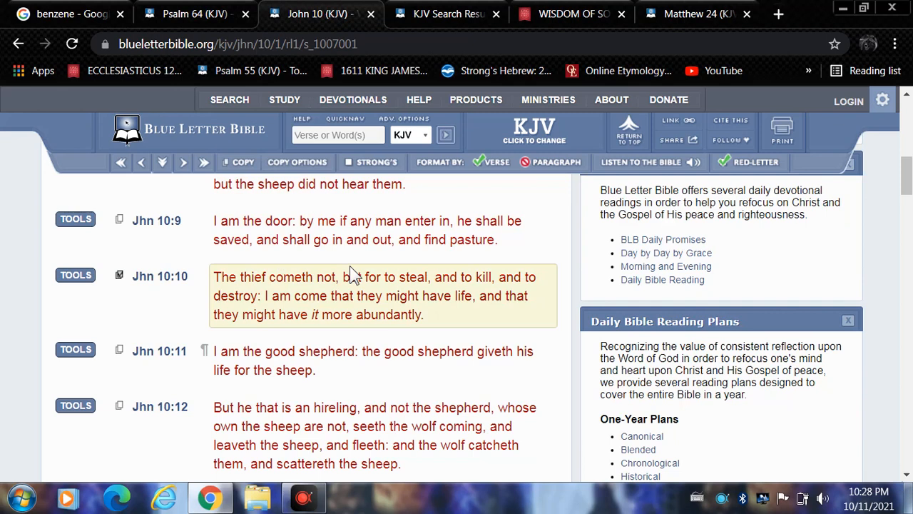